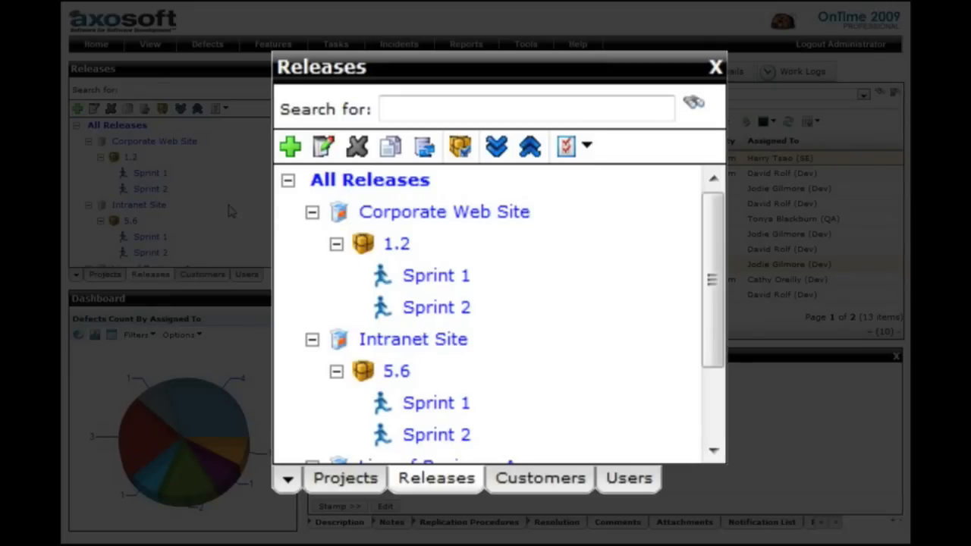
Browse the defects list toolbar, checking the available filters and grouping options.
left_click(713, 67)
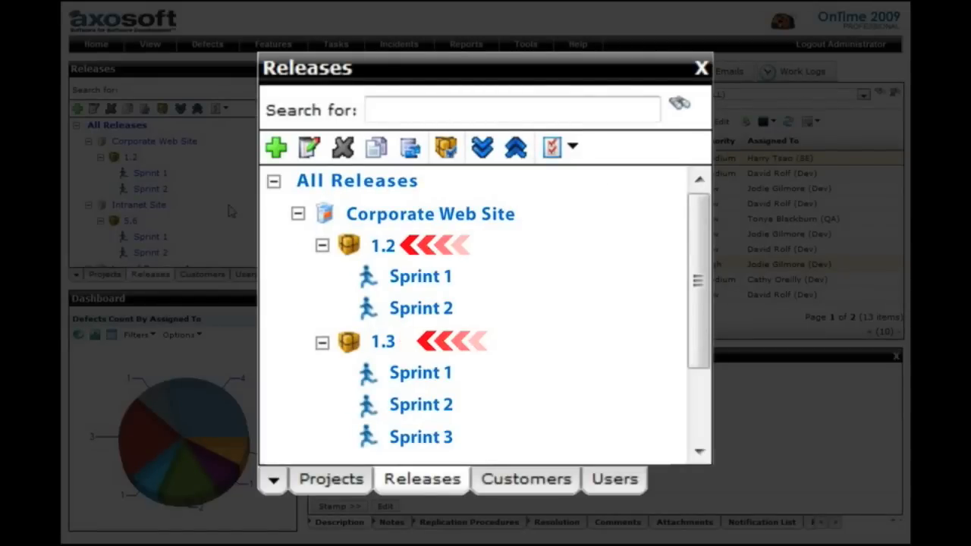
left_click(699, 66)
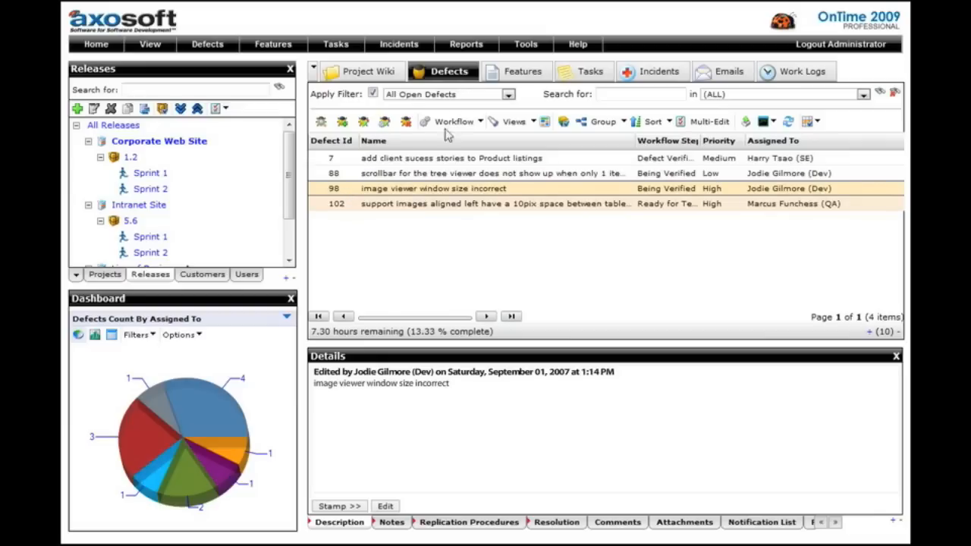
left_click(516, 71)
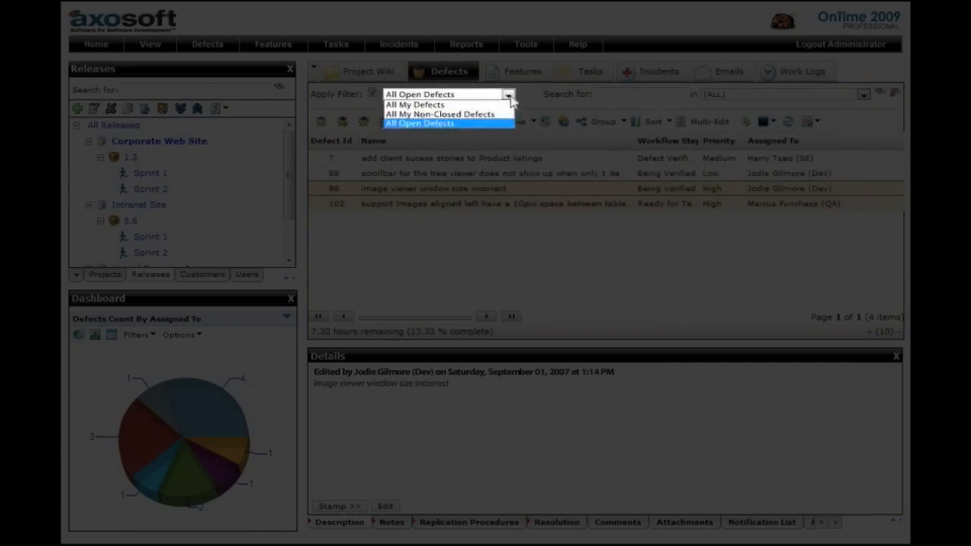
left_click(604, 121)
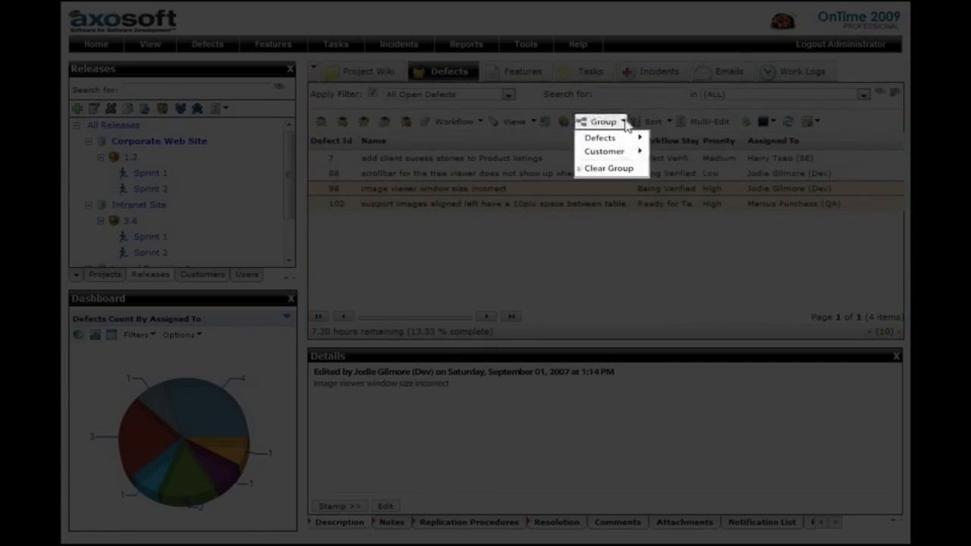
left_click(603, 121)
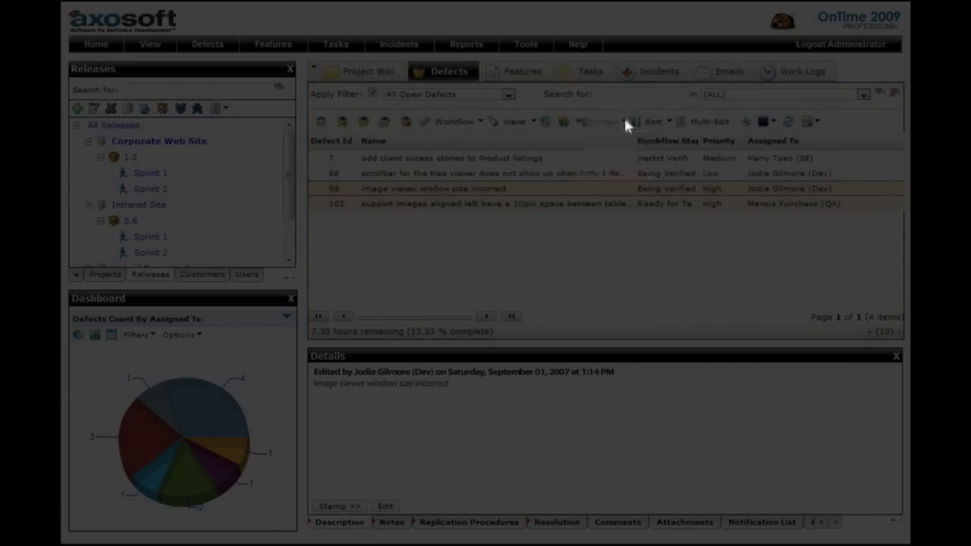
left_click(514, 121)
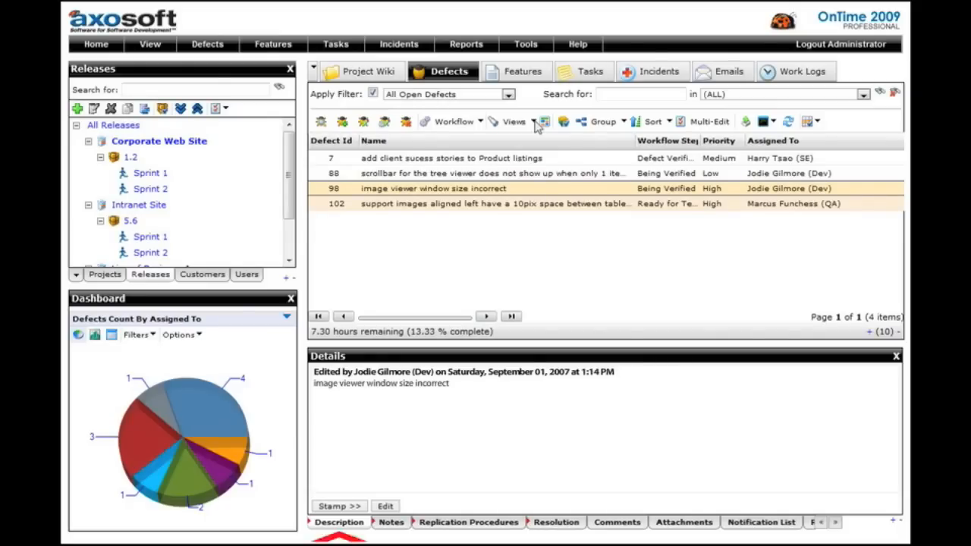
Review defect 98's replication procedures, notes, emails and scroll through its change history.
left_click(468, 522)
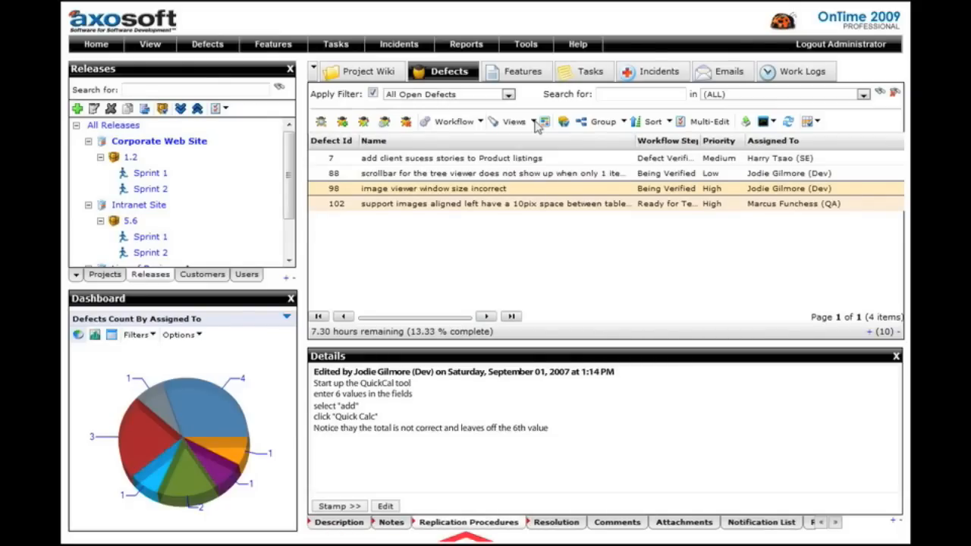
left_click(683, 522)
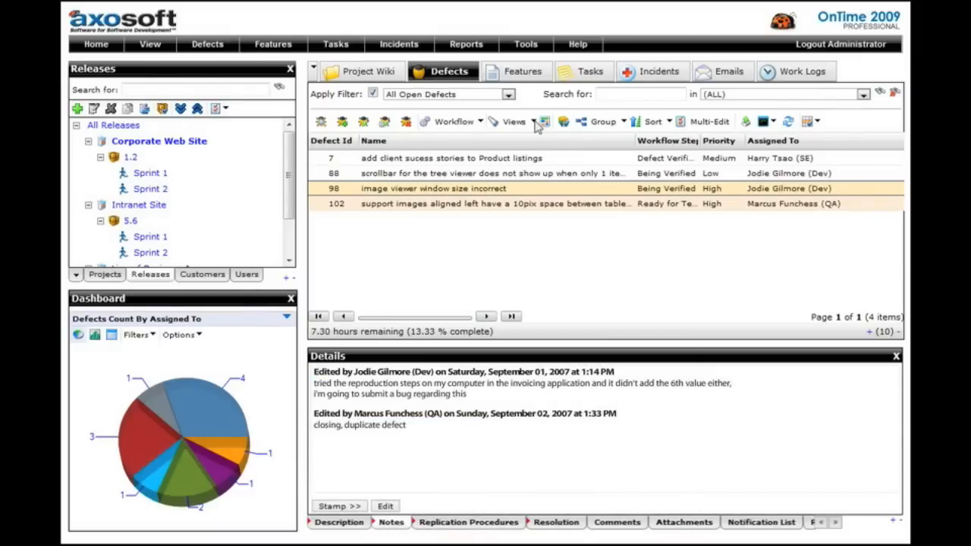
left_click(704, 522)
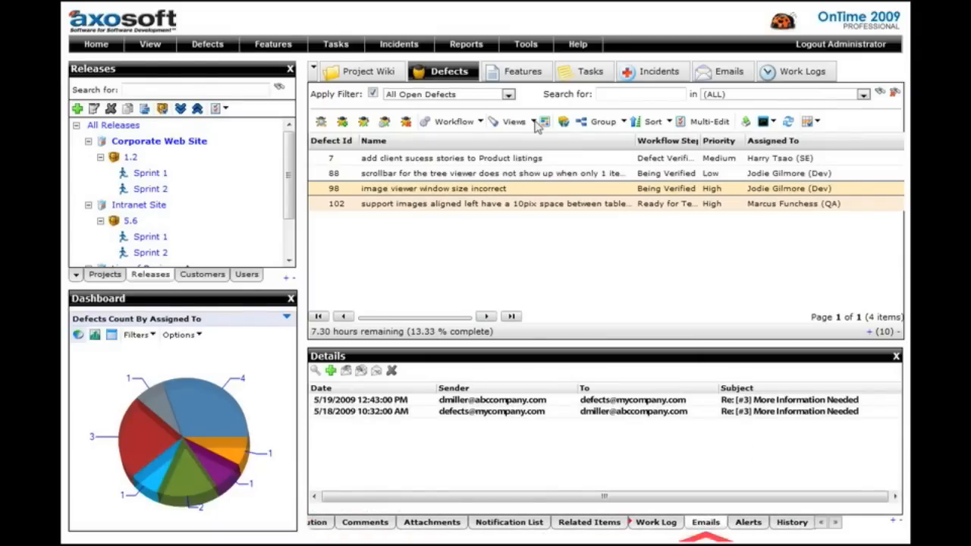
left_click(792, 521)
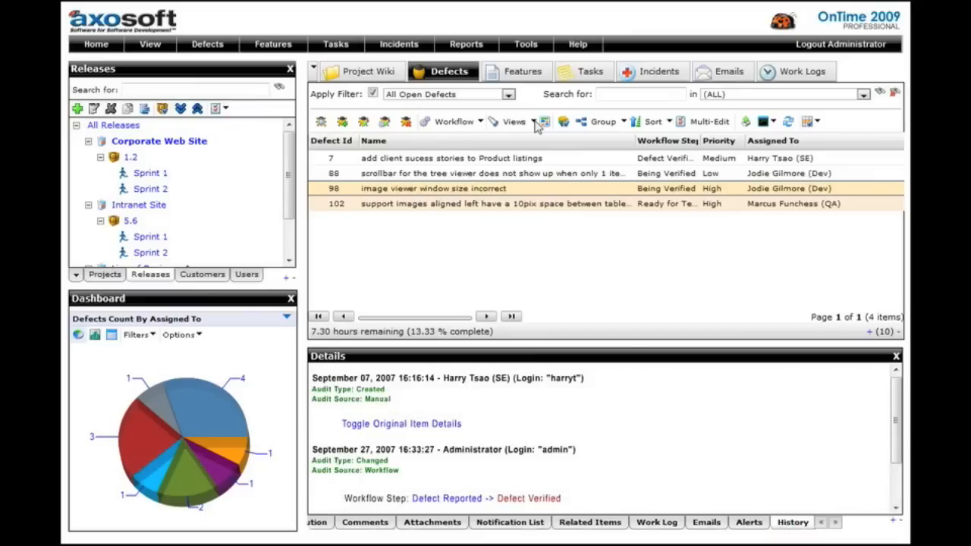
mouse_move(590, 183)
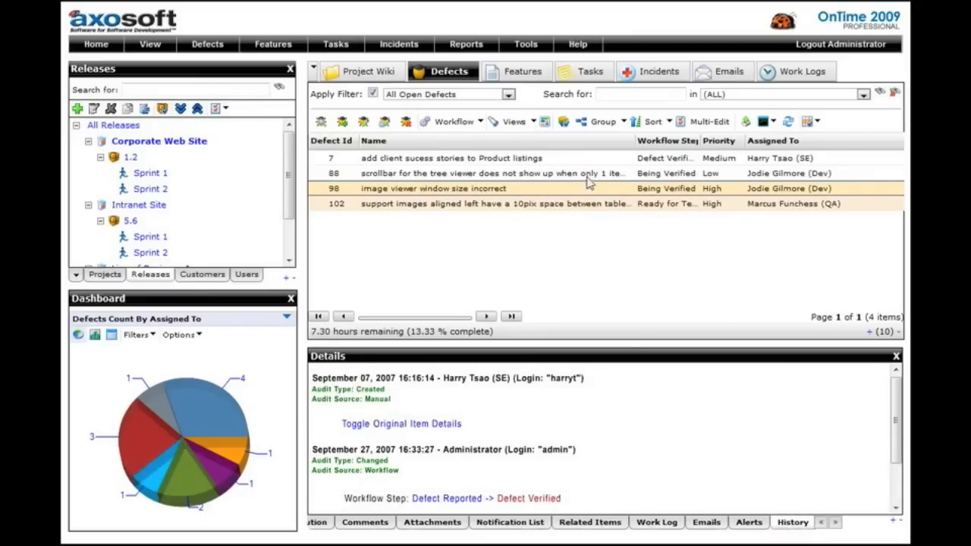
scroll("down", 3)
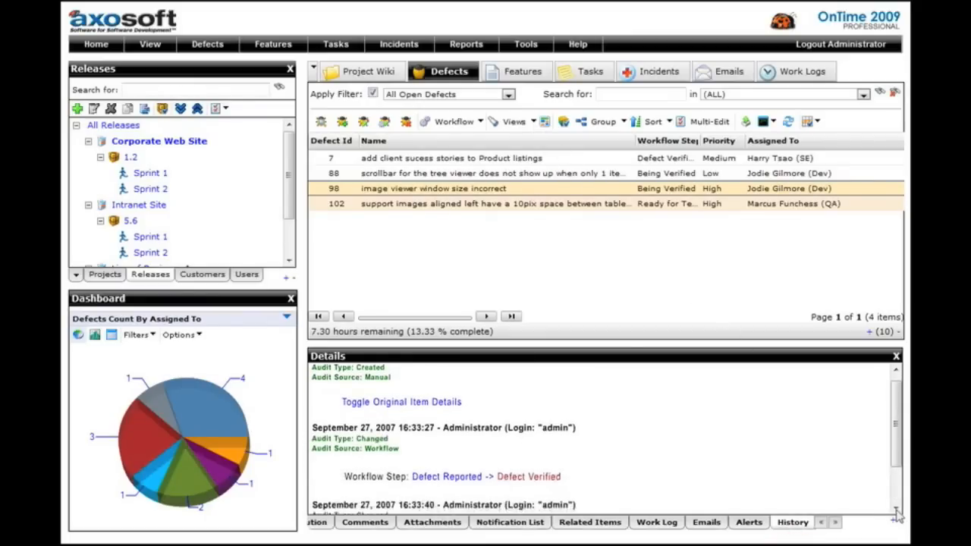
scroll("down", 3)
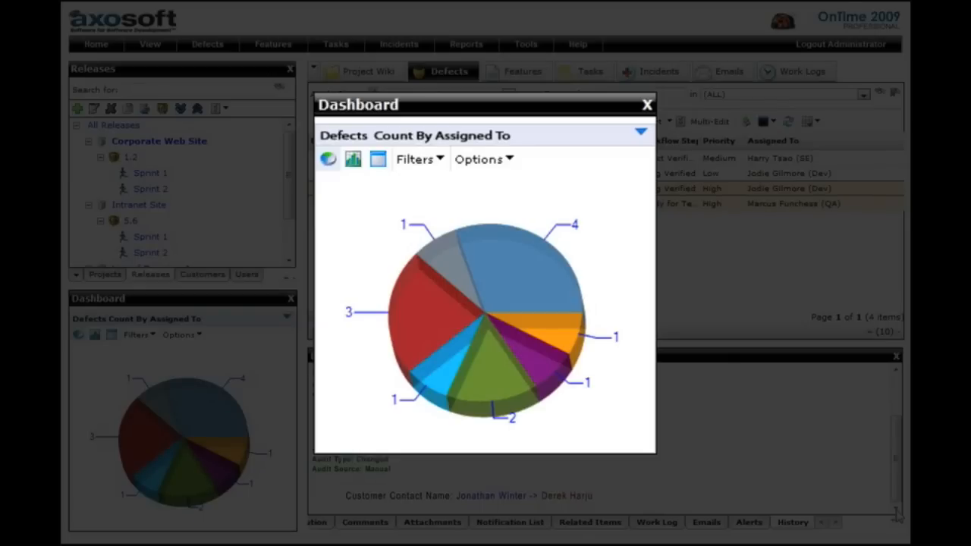
Switch the dashboard chart from Defects Count By Assigned To to Defects Burndown.
left_click(352, 160)
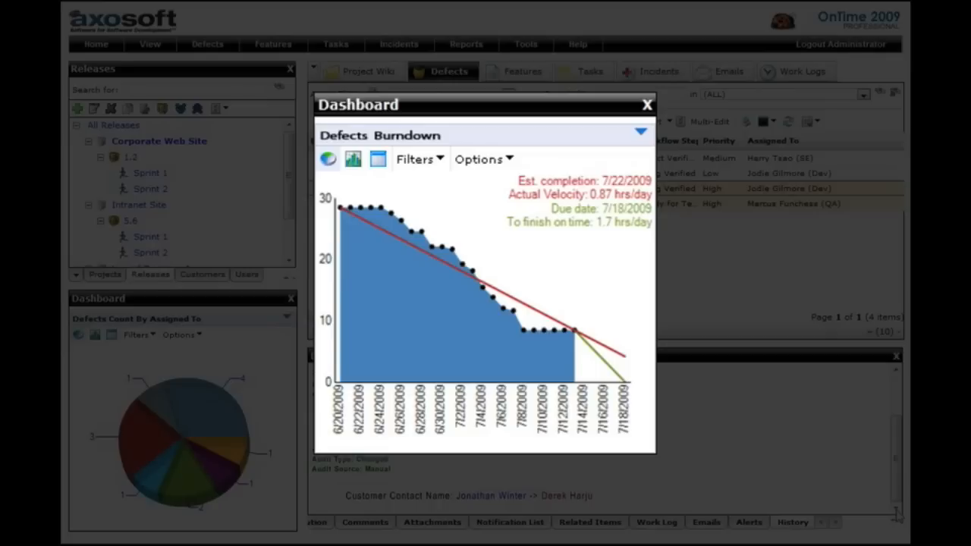
left_click(352, 159)
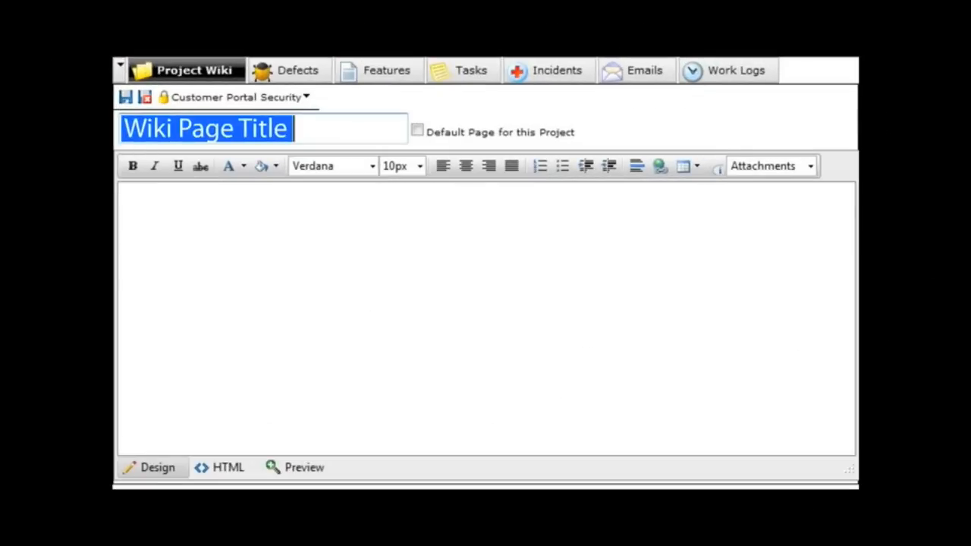
Enter 'Coding Guidelines' as the new Project Wiki page title.
type("Coding Guidelines")
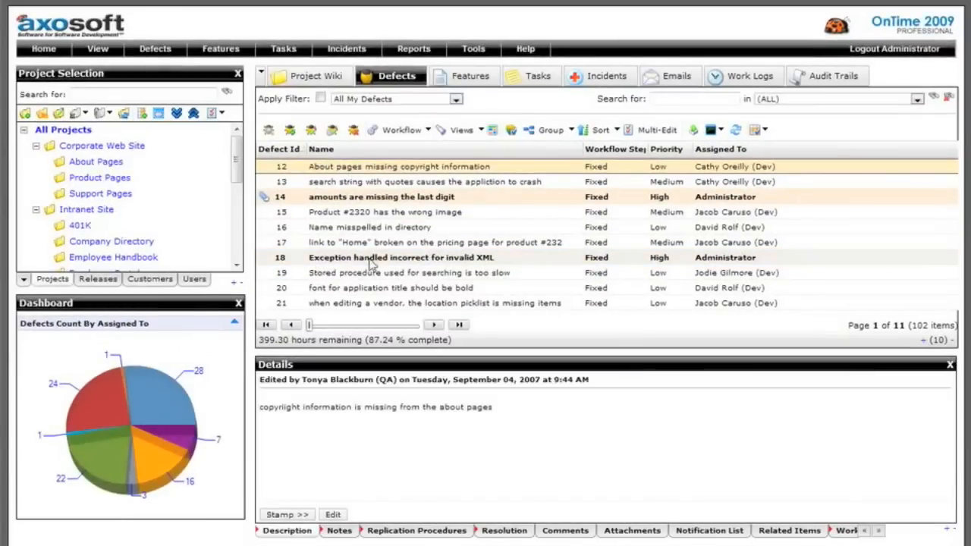
Select defect 13 about amounts missing the last digit and preview its attached screenshot.
left_click(397, 257)
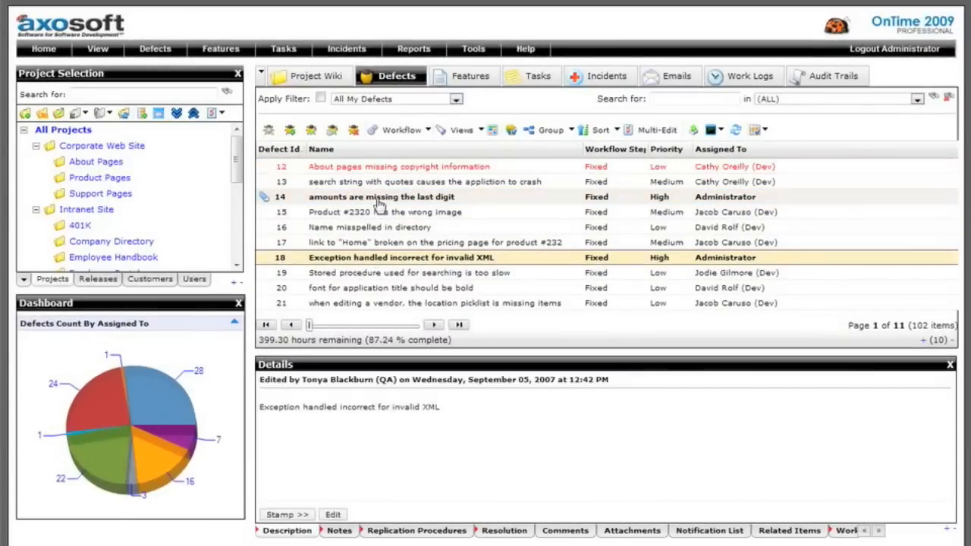
left_click(379, 197)
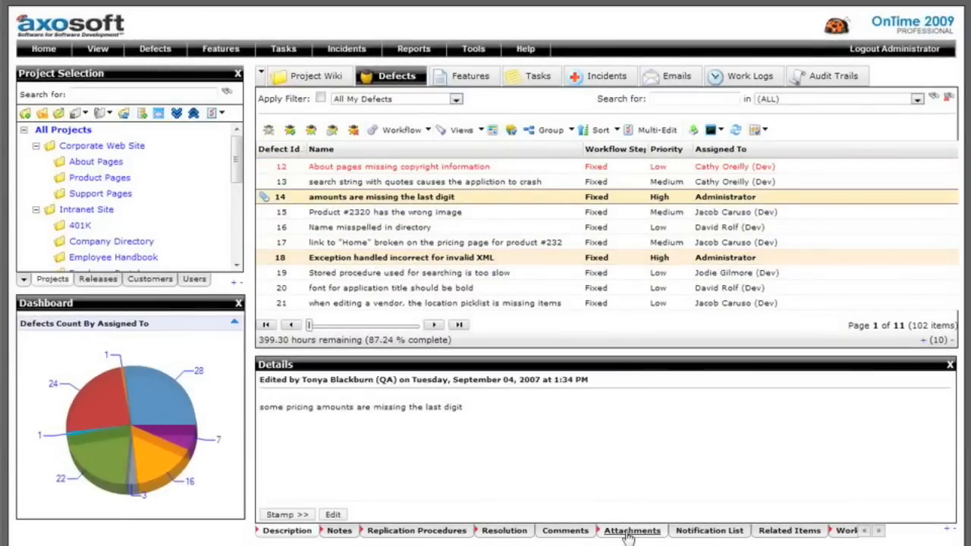
left_click(631, 531)
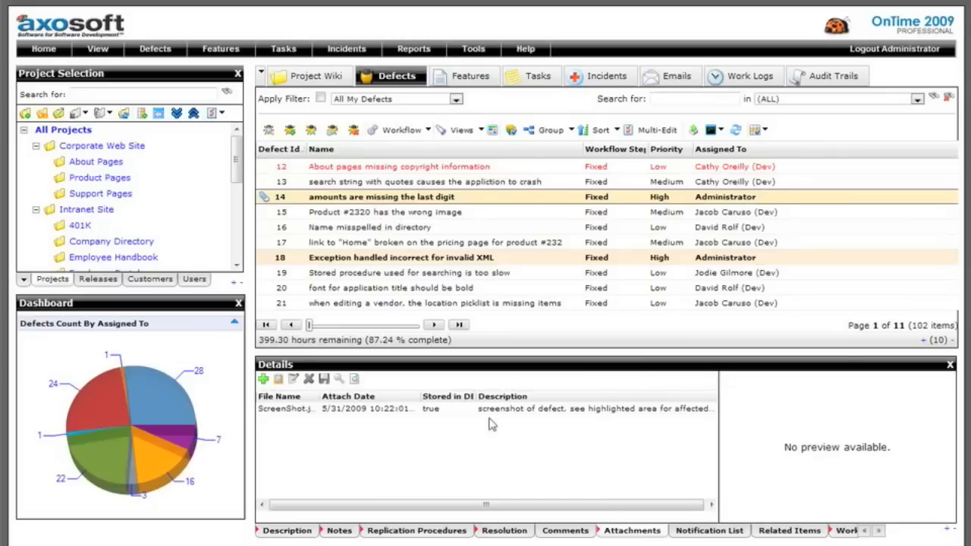
left_click(286, 408)
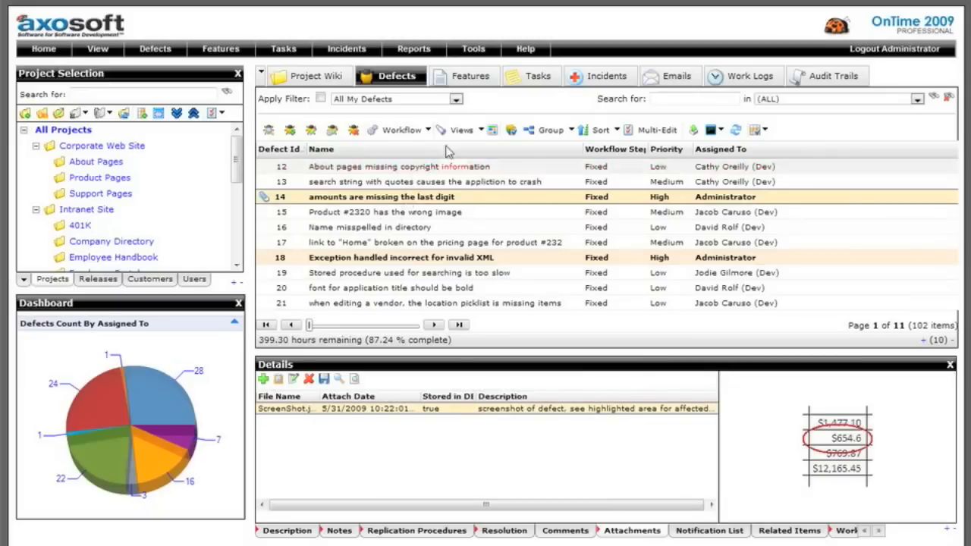
left_click(462, 129)
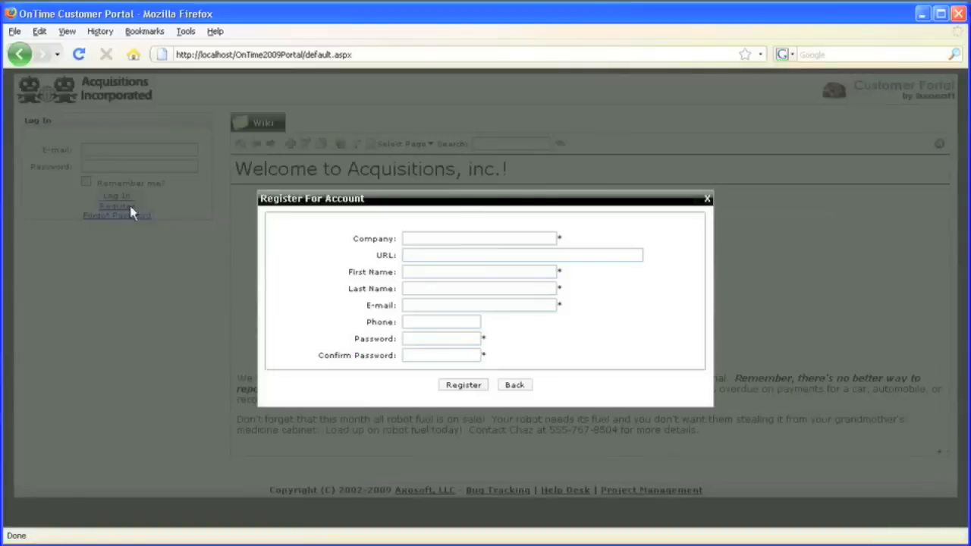
type("J&J")
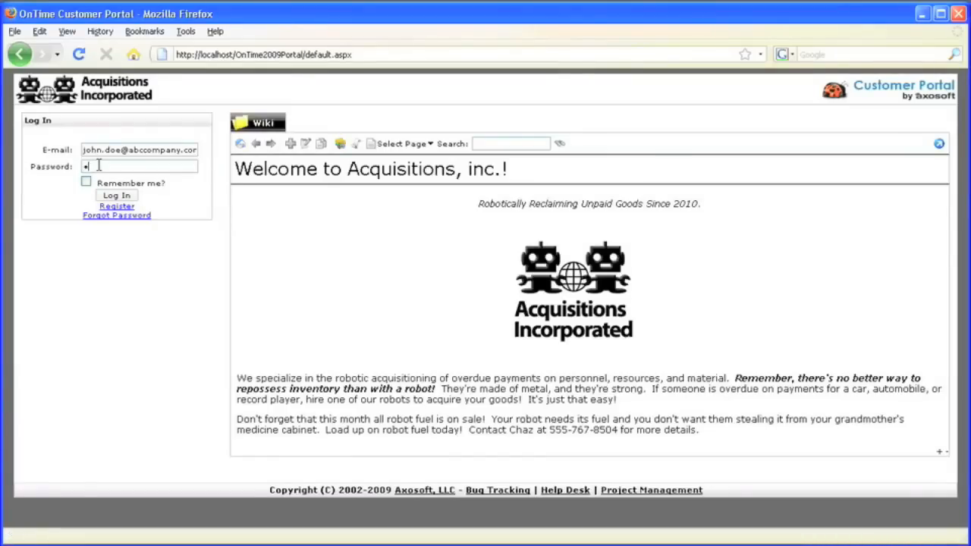
left_click(117, 194)
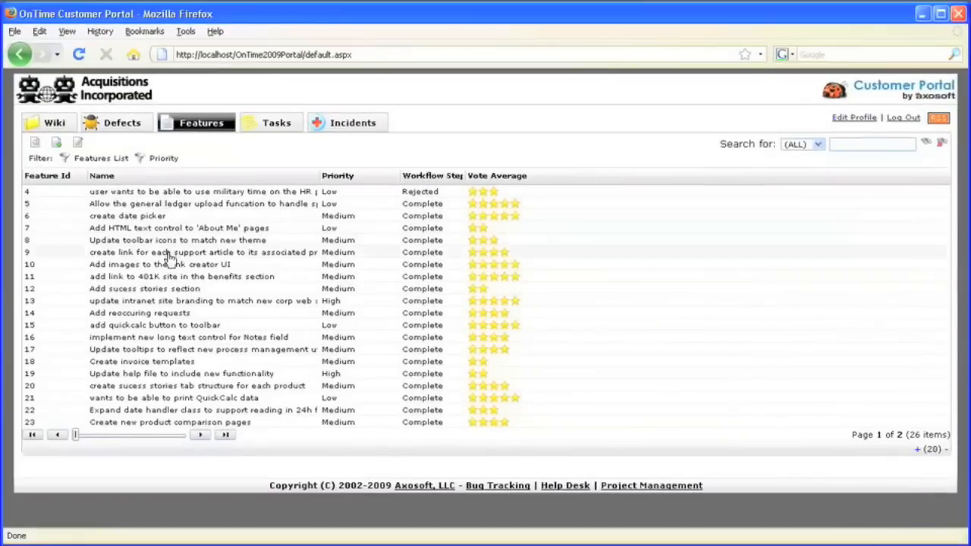
Give feature 10 a four-star vote, return to the features list and show the defects list.
left_click(176, 264)
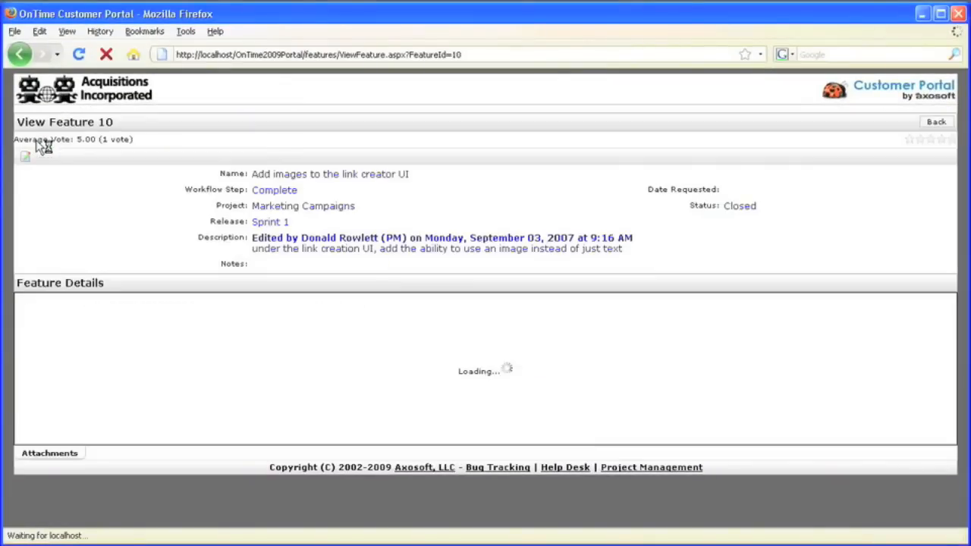
left_click(865, 175)
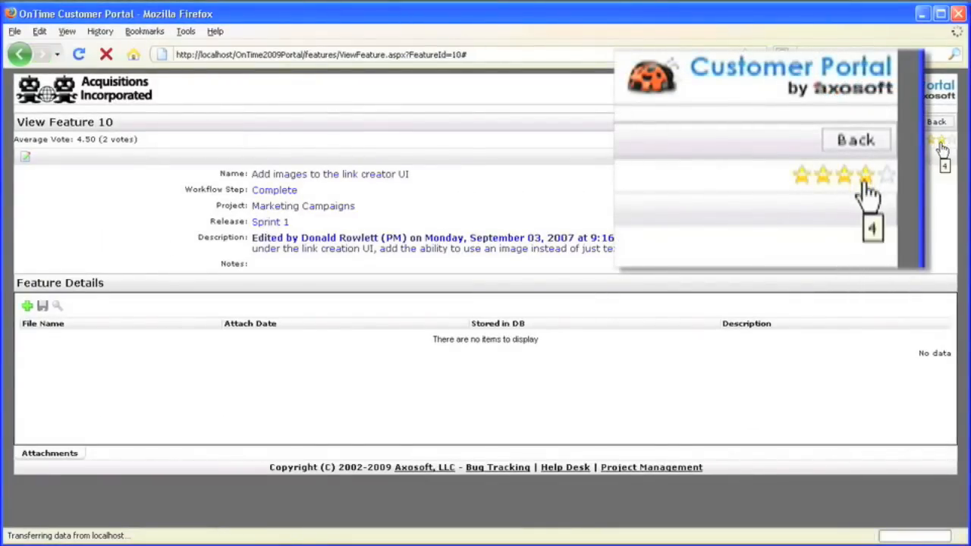
left_click(855, 140)
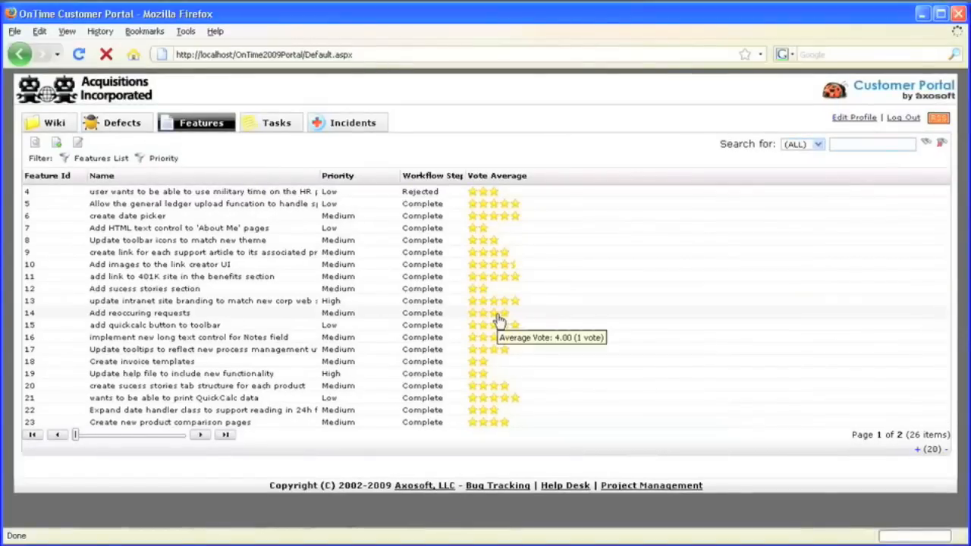
left_click(121, 121)
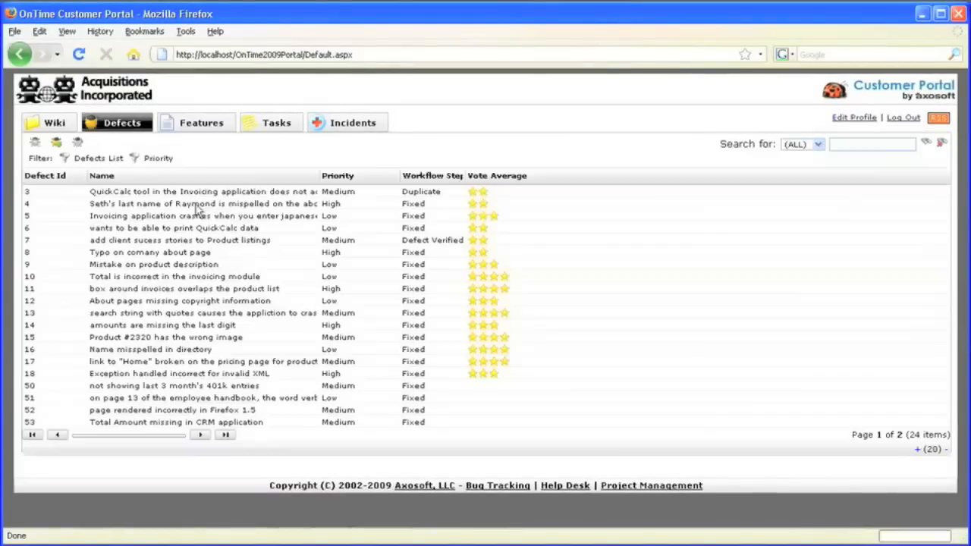
mouse_move(482, 302)
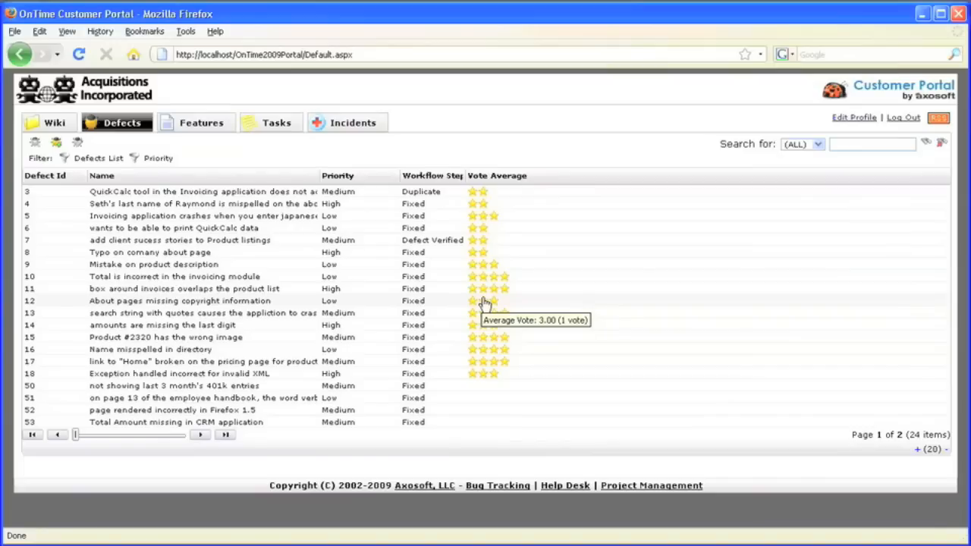
mouse_move(388, 191)
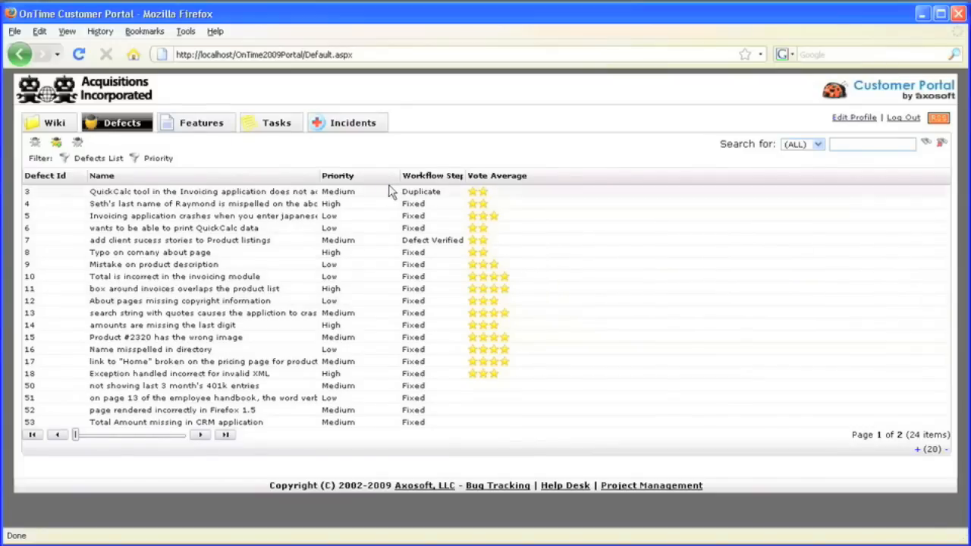
Start a new Corporate Web Site incident named 'Help! My robot is making strange noises!'.
left_click(346, 121)
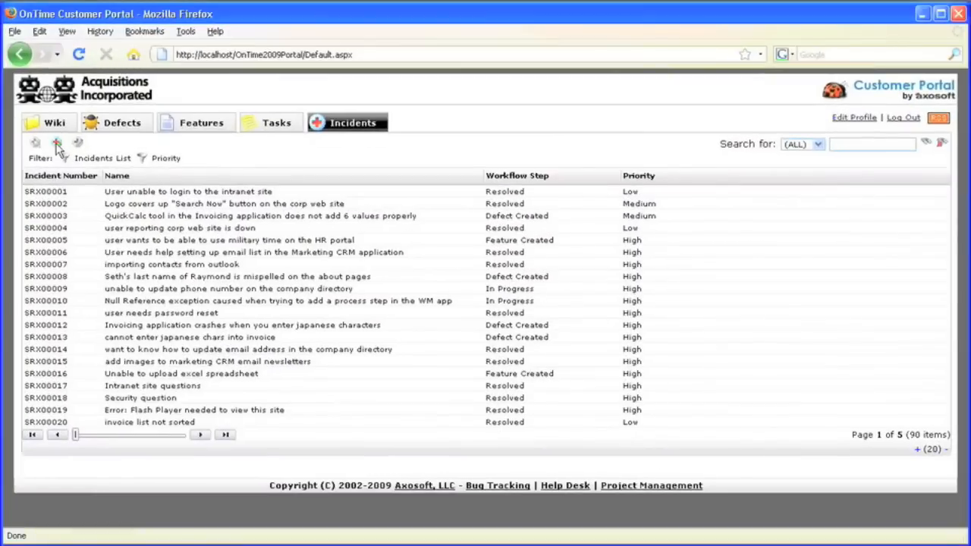
left_click(37, 143)
type("Help!  My robot is making strange noises!")
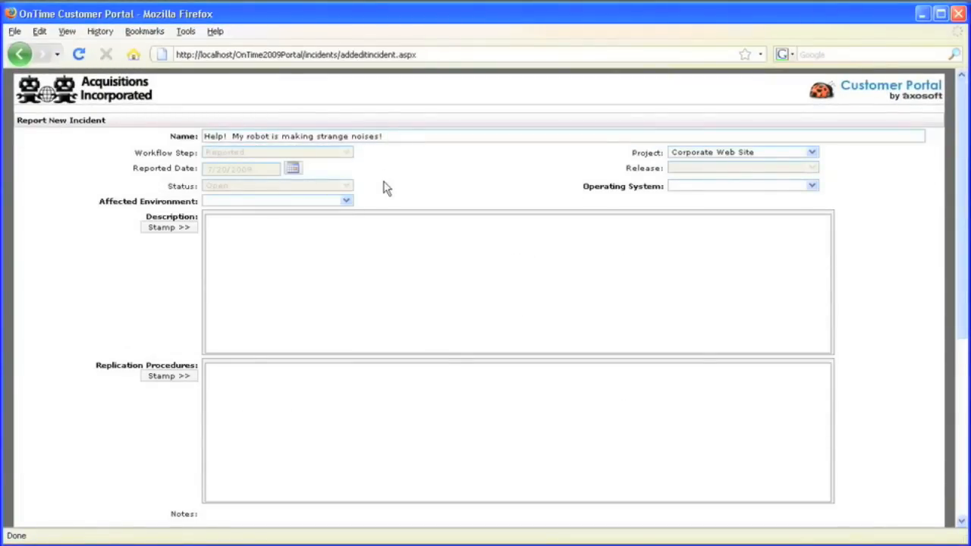
left_click(168, 227)
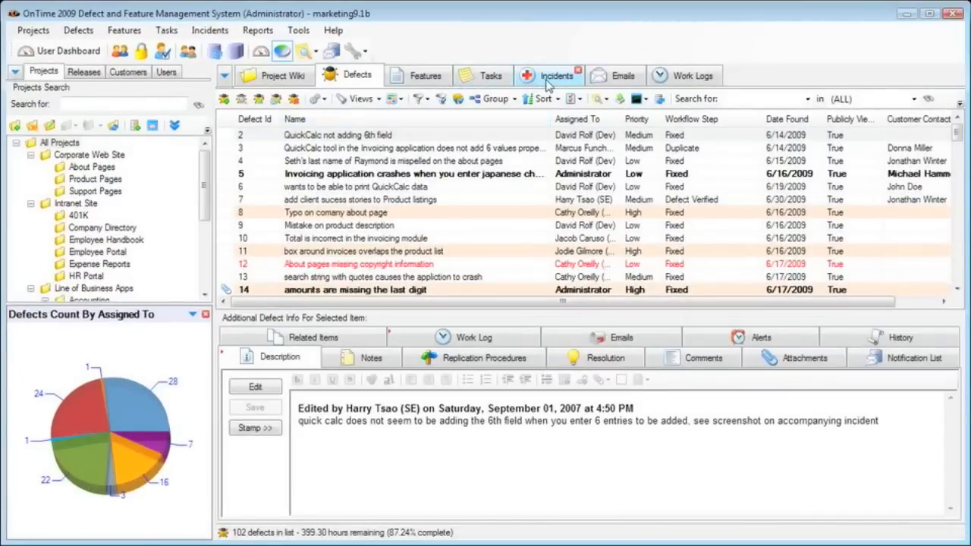
Scroll the intranet incident's audit history to Closed - Resolved, then bring up the Administrator security role.
left_click(549, 76)
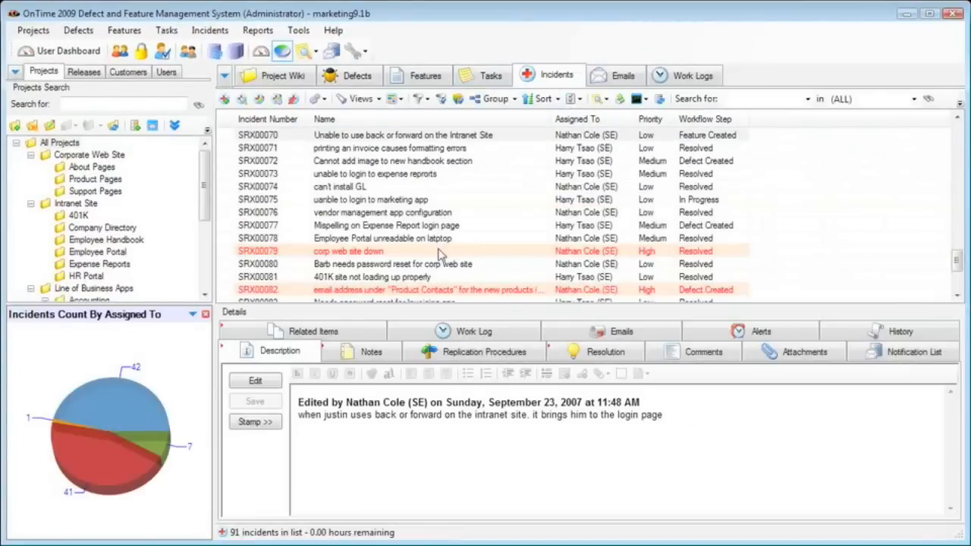
left_click(349, 252)
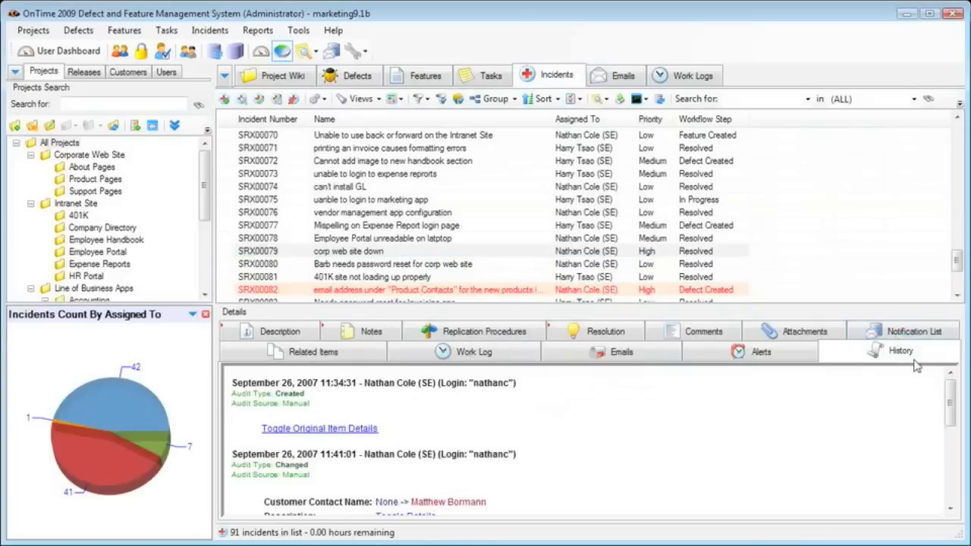
scroll("down", 3)
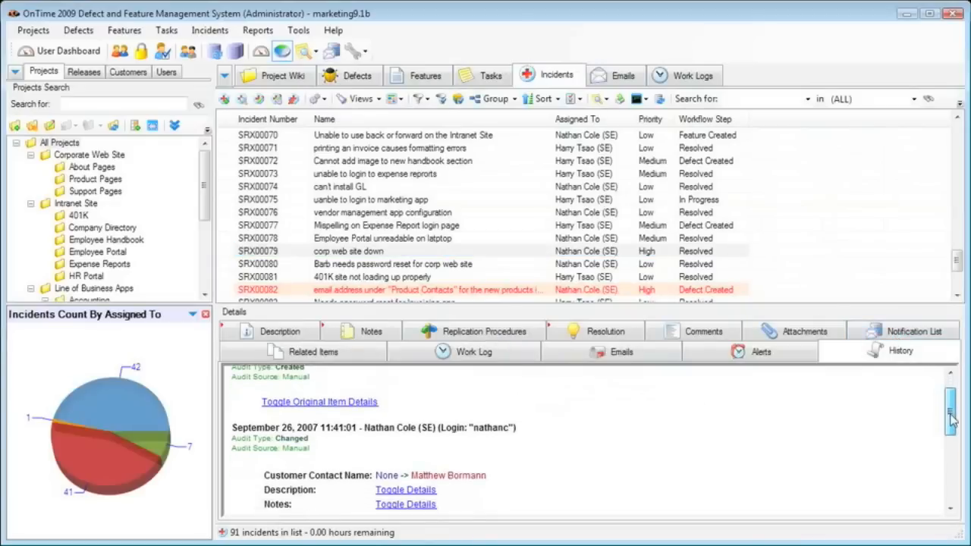
scroll("down", 3)
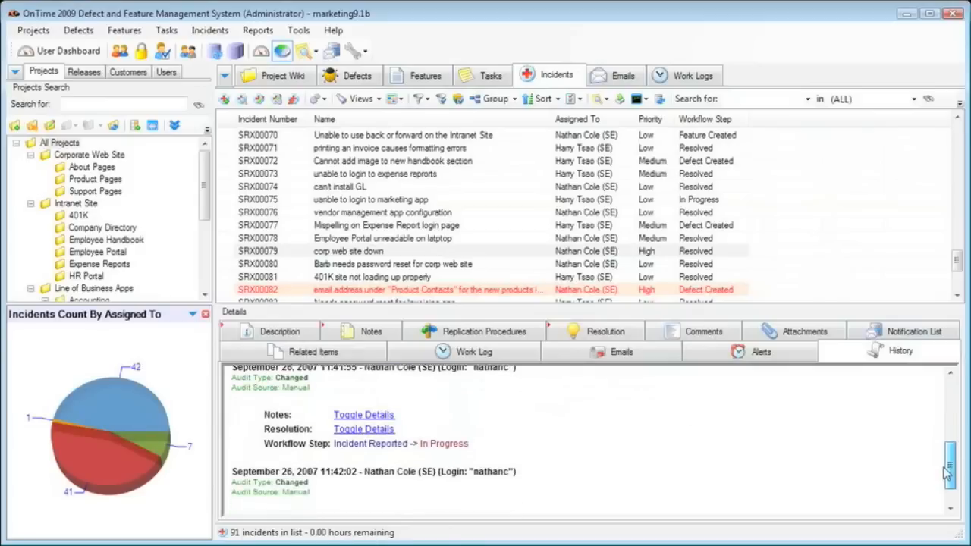
scroll("down", 3)
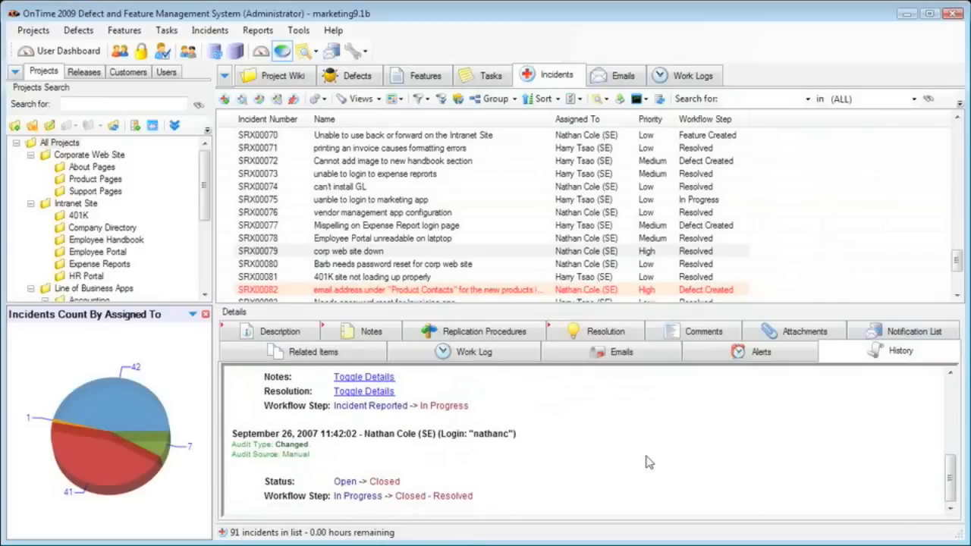
left_click(349, 76)
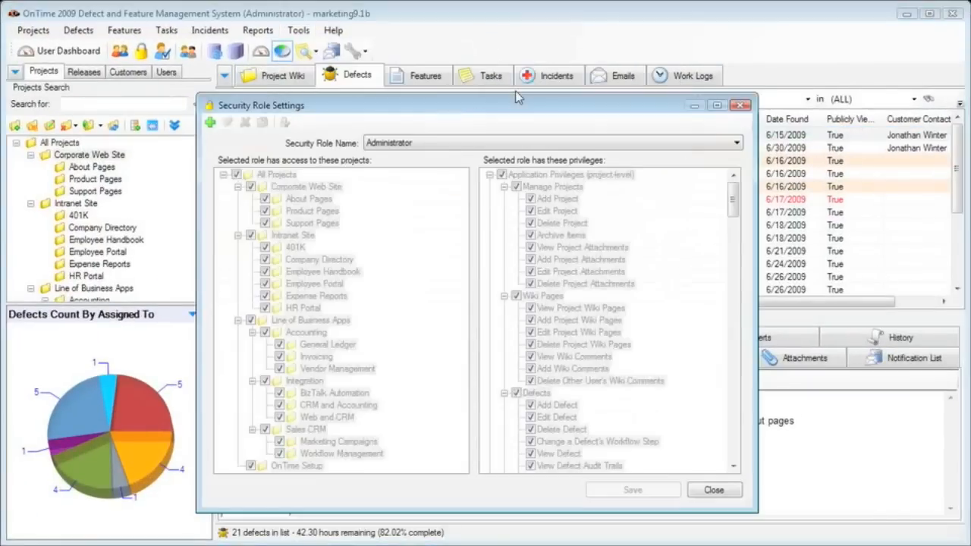
Close the Administrator security role settings after reviewing its project access and privileges.
left_click(734, 142)
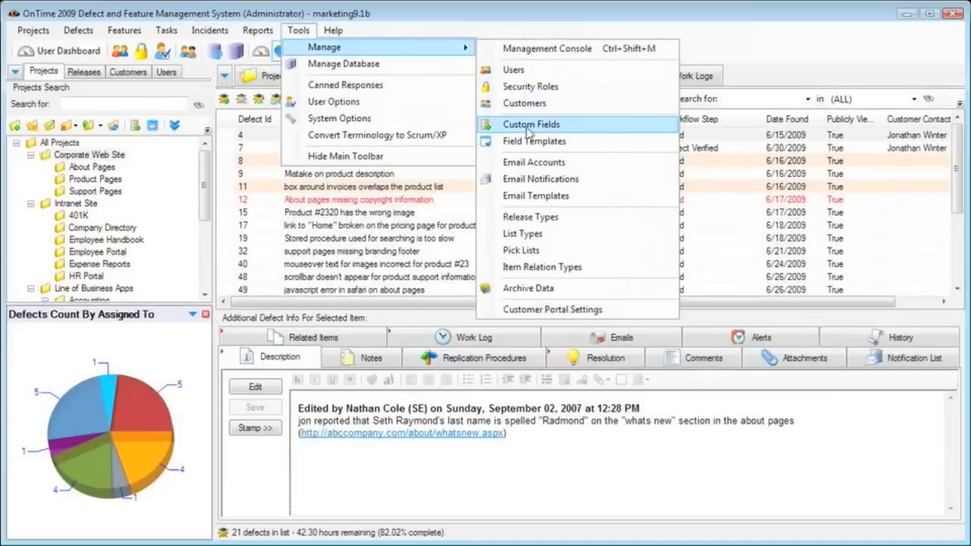
Set the Operating System custom field's pick list to True/False and save it.
left_click(531, 125)
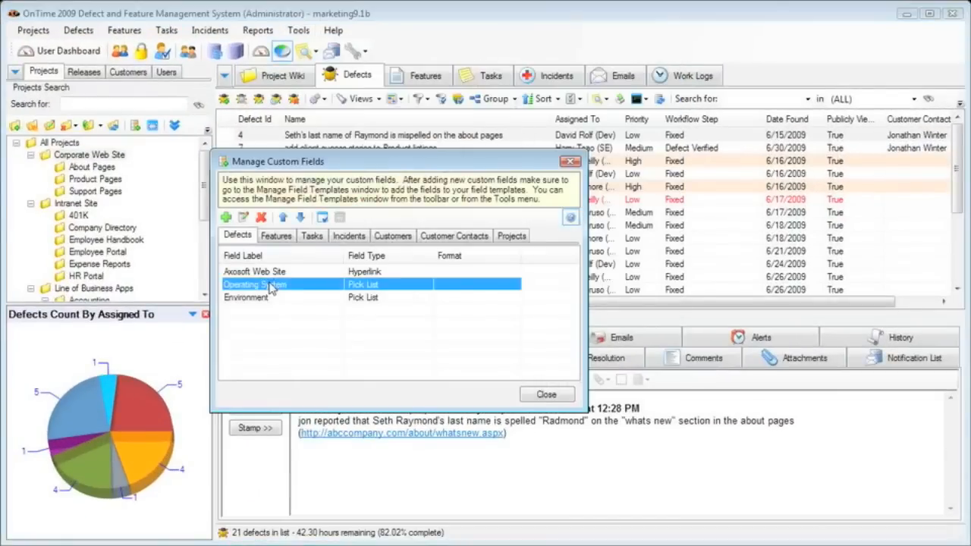
double_click(273, 284)
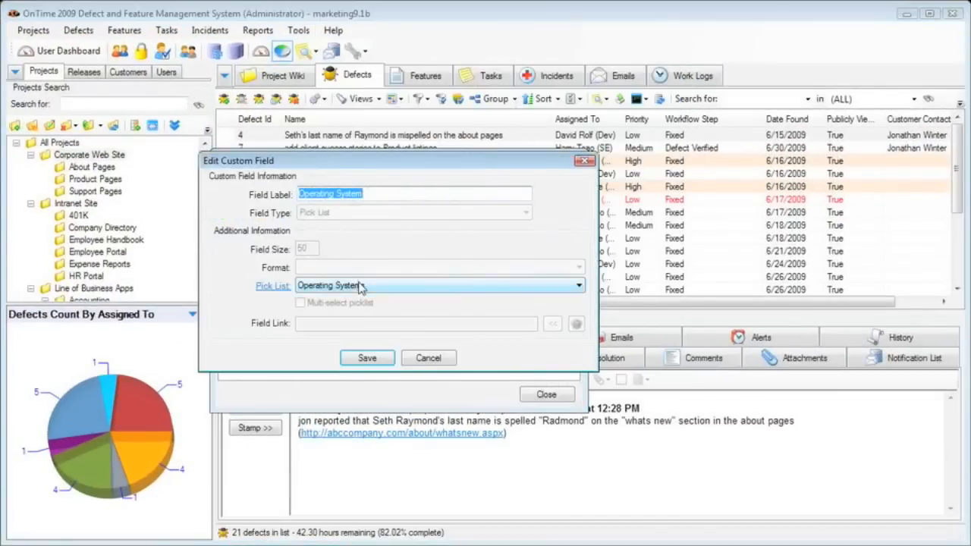
left_click(439, 285)
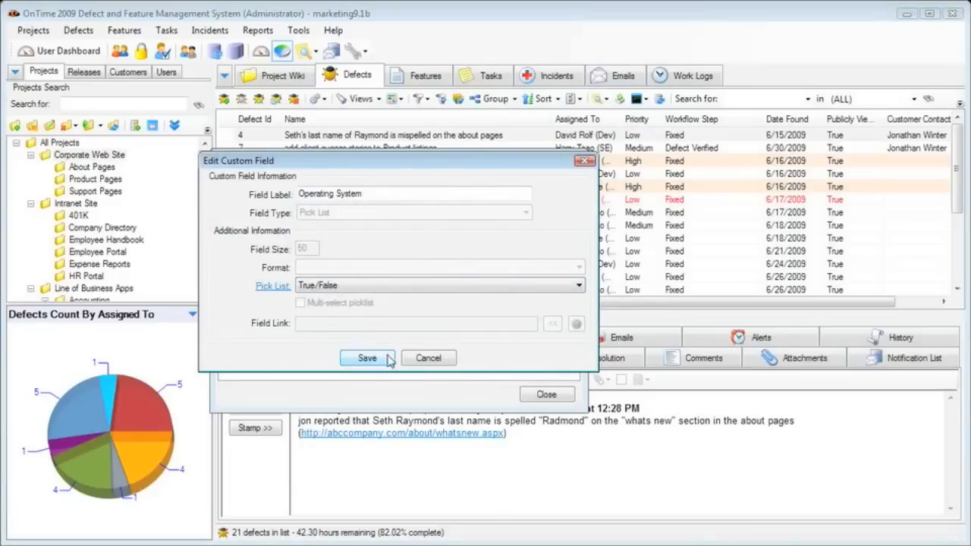
left_click(367, 358)
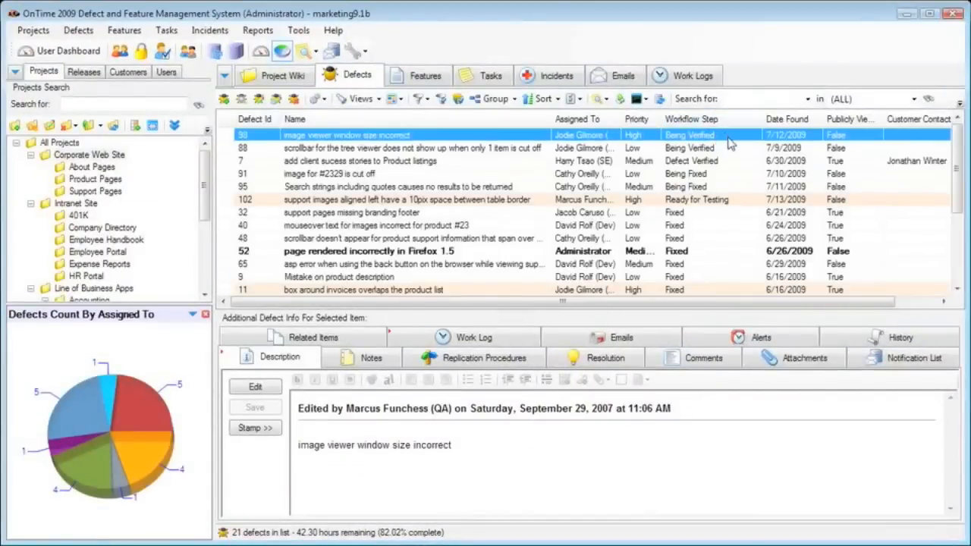
Read defect 91's cut-off image description, then reach Manage Workflows via Tools > Manage.
left_click(328, 173)
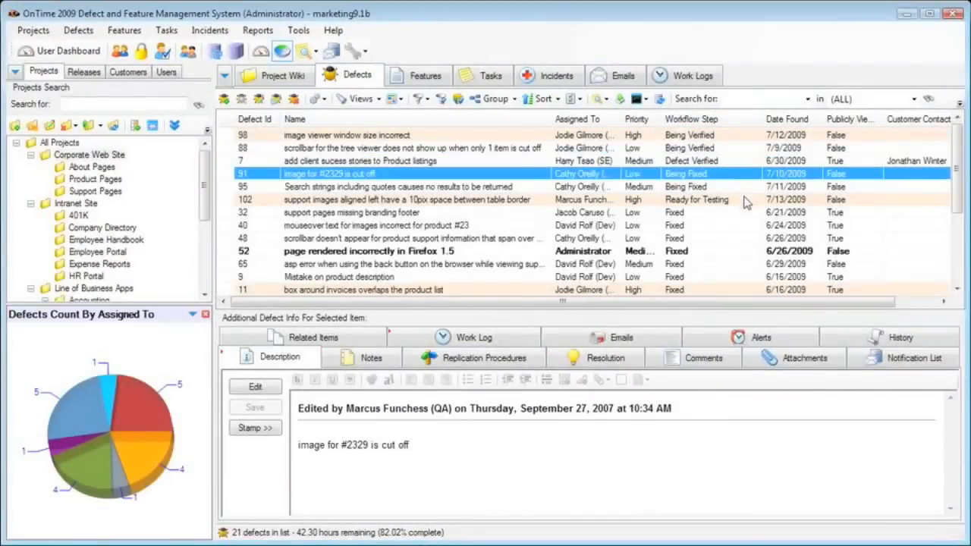
left_click(376, 225)
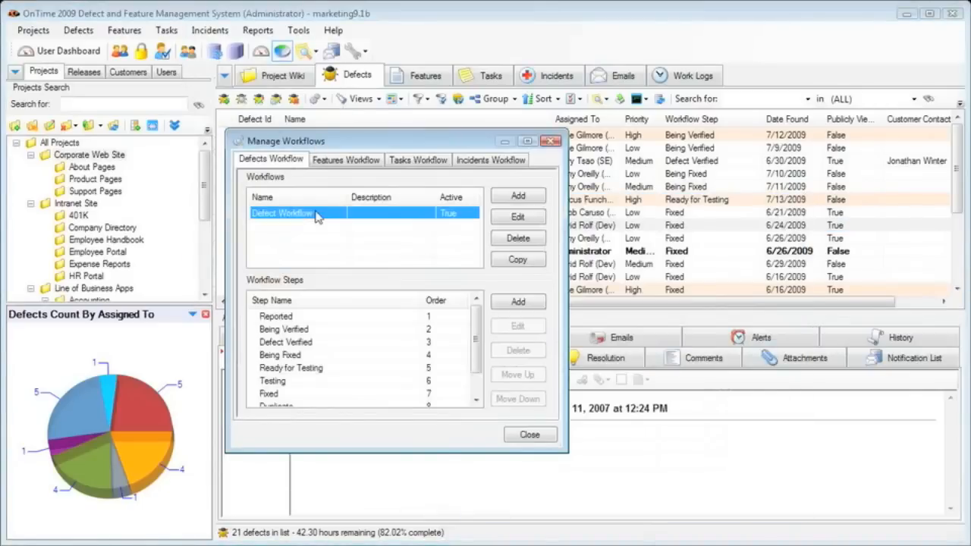
Inspect the Defect Workflow's Fixed step: Step Actions, Item Edit Template and Allowed Next Steps, then go to Manage Reports.
left_click(285, 343)
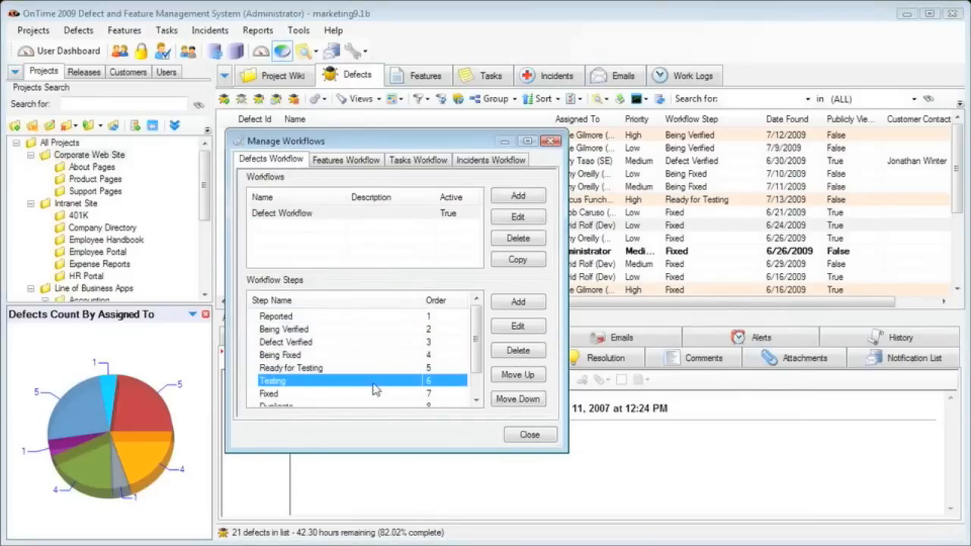
left_click(519, 324)
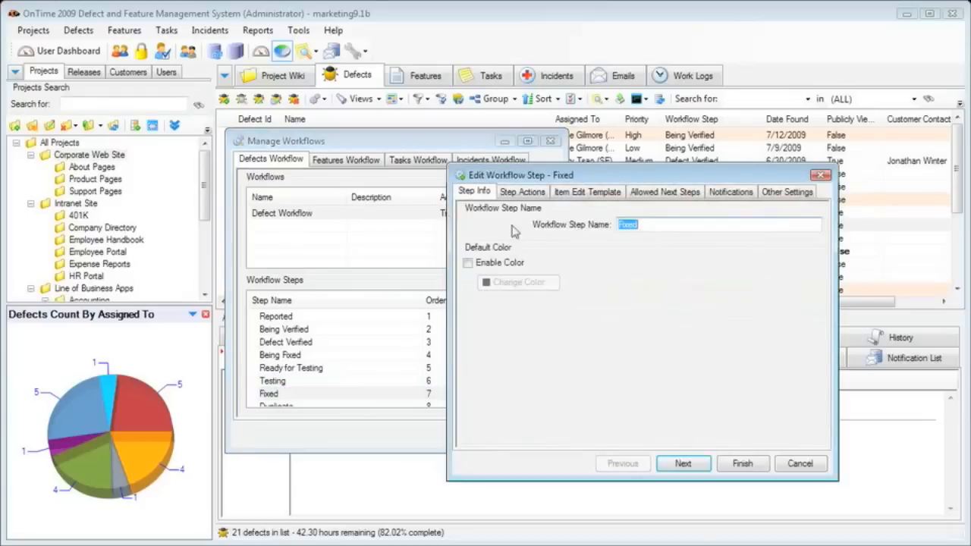
left_click(522, 191)
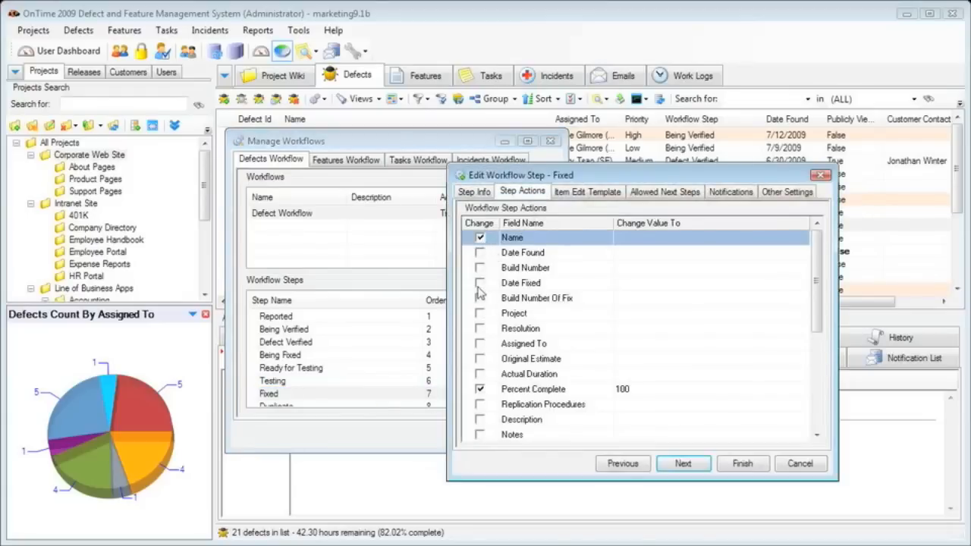
left_click(587, 191)
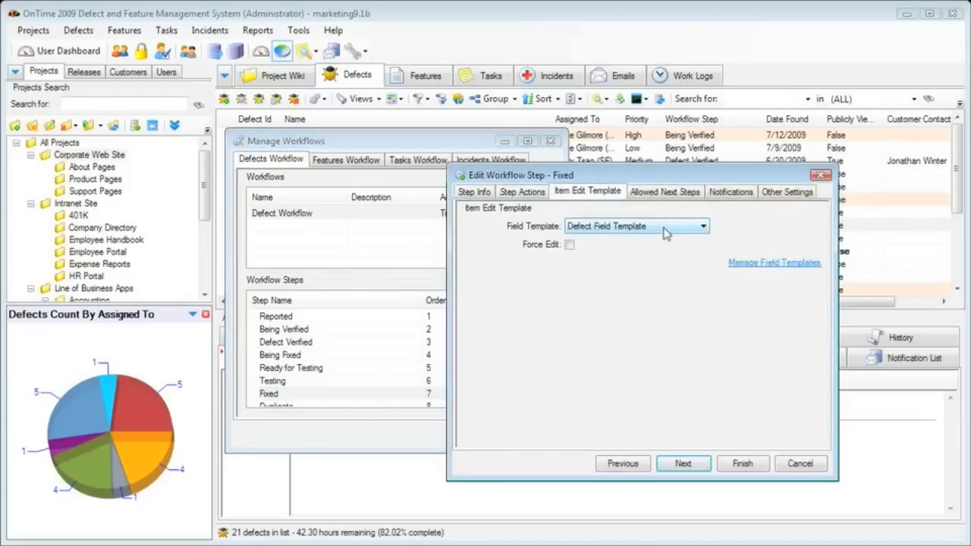
left_click(664, 192)
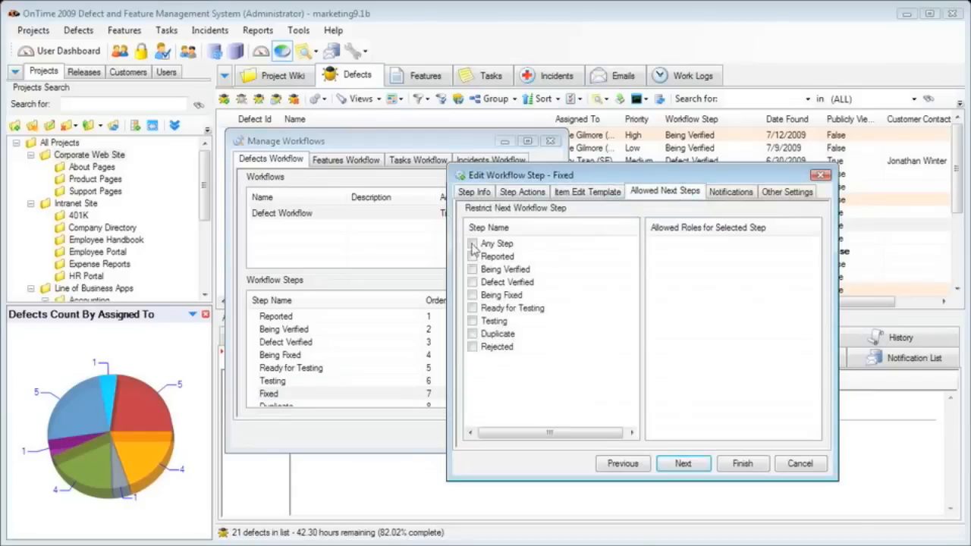
left_click(498, 334)
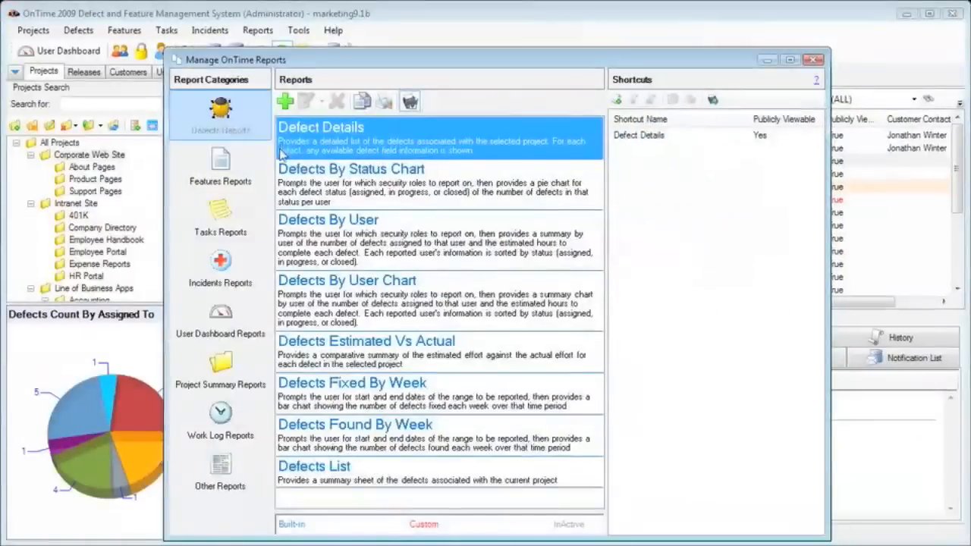
Browse Features and Incidents reports (Incidents By User, Incidents List), ending on the Join a Live Demo form.
left_click(220, 166)
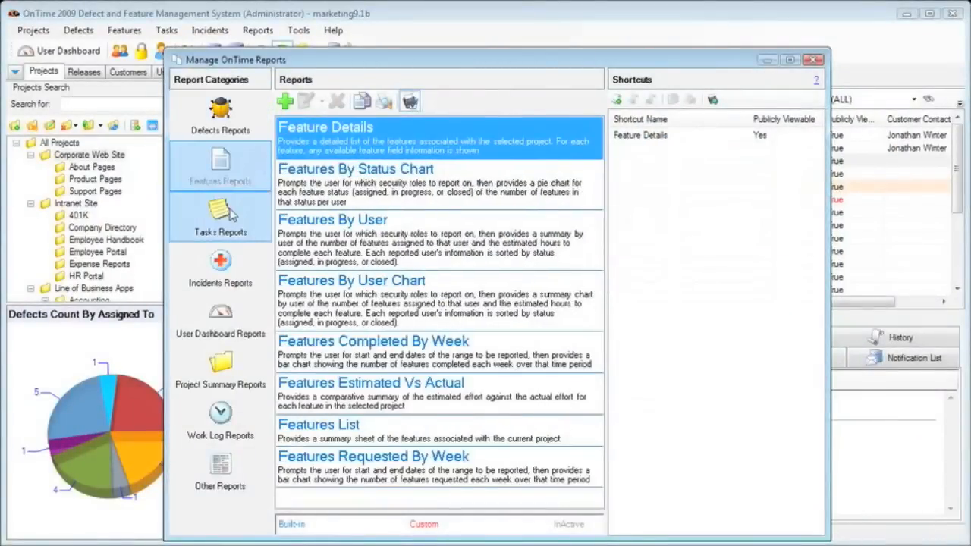
left_click(218, 265)
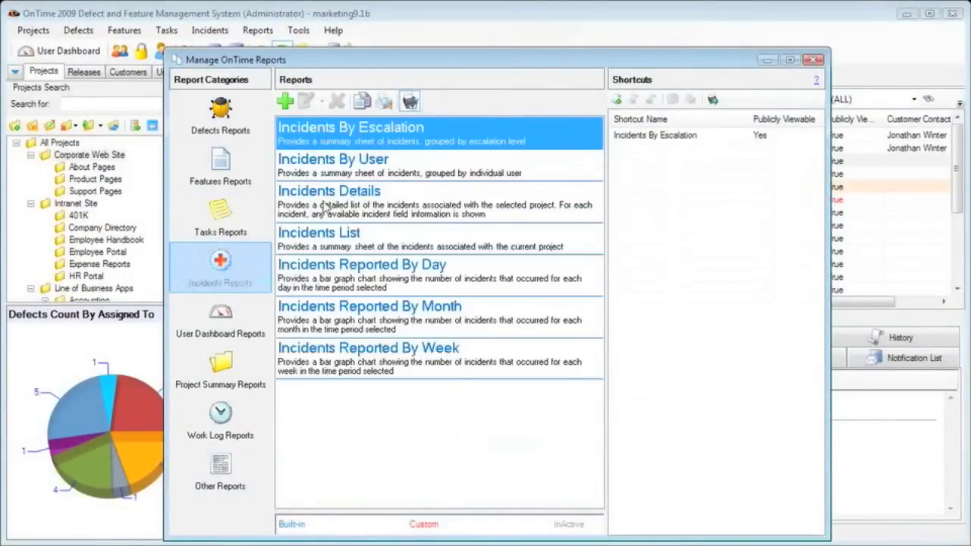
left_click(334, 159)
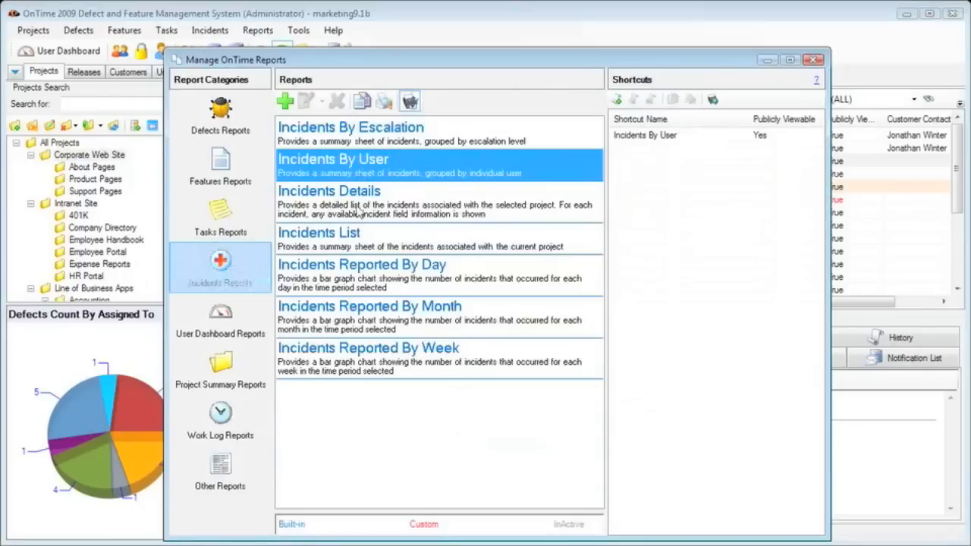
left_click(318, 239)
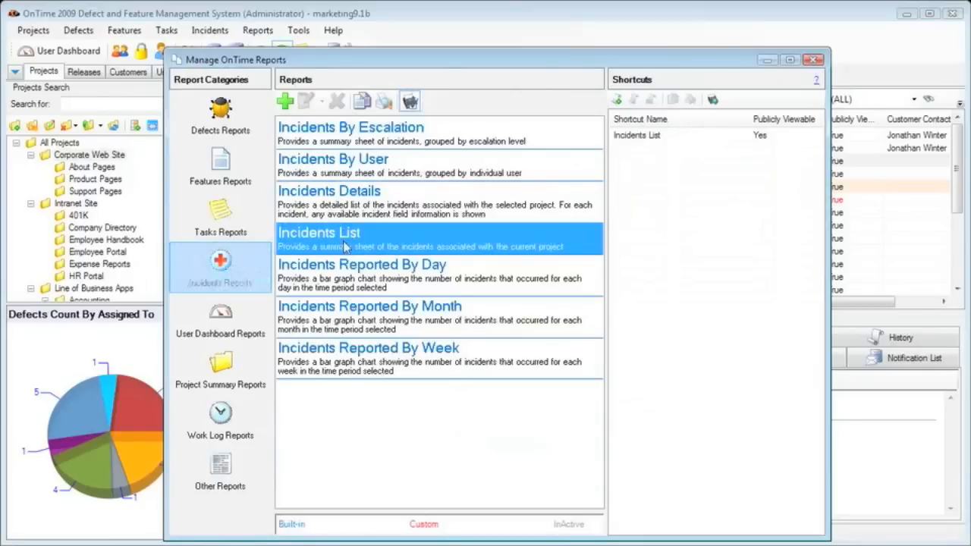
left_click(361, 264)
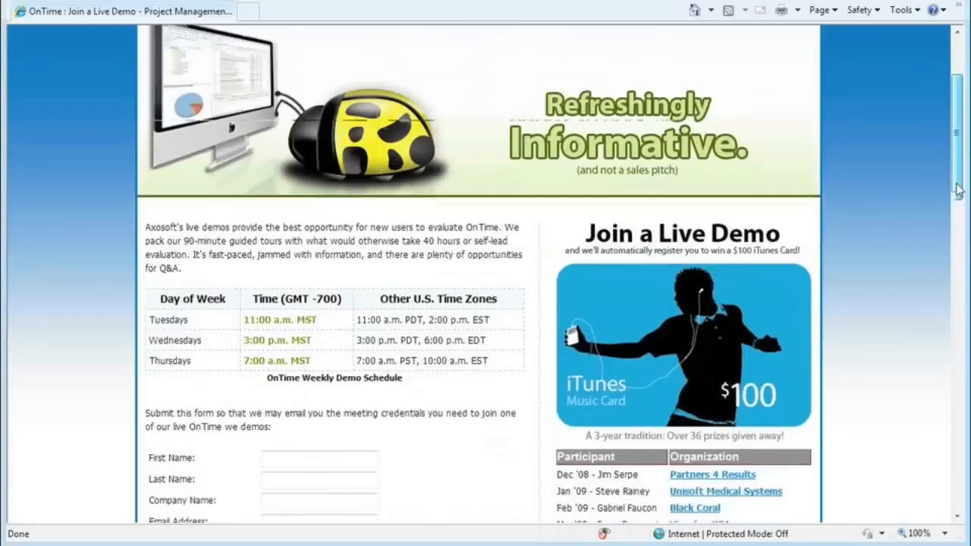
scroll("down", 3)
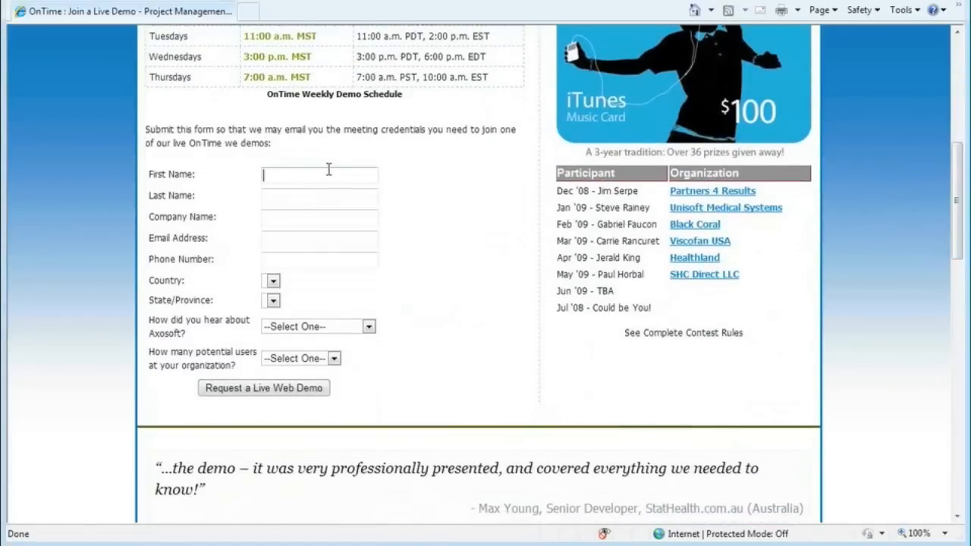